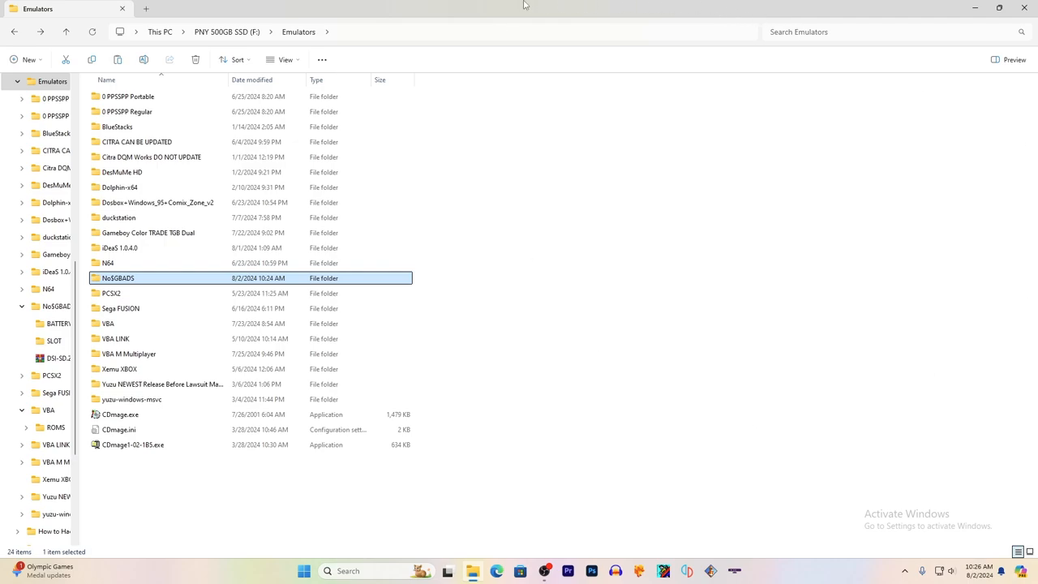
pyautogui.moveTo(152, 93)
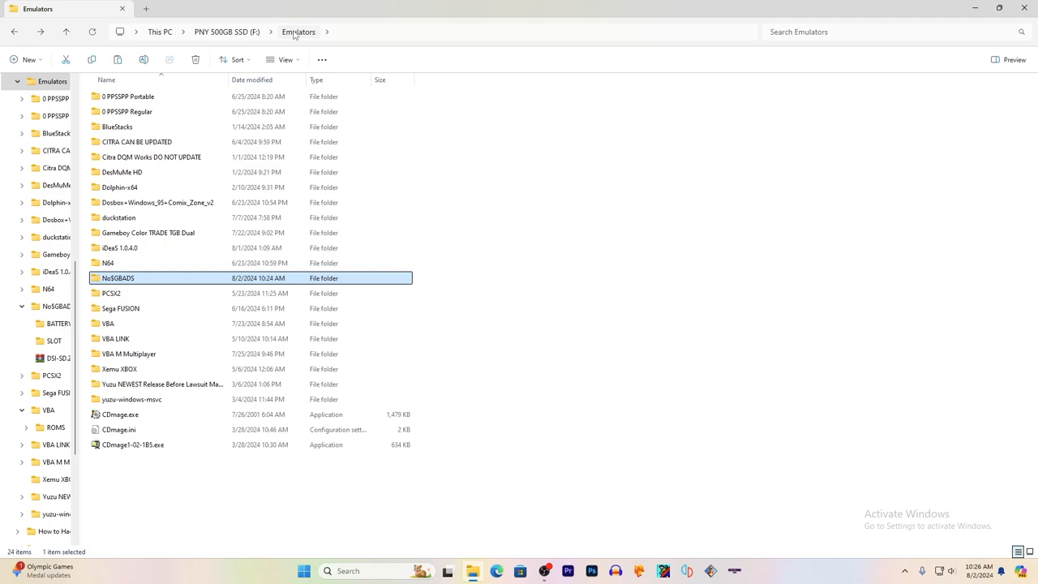
pyautogui.moveTo(142, 279)
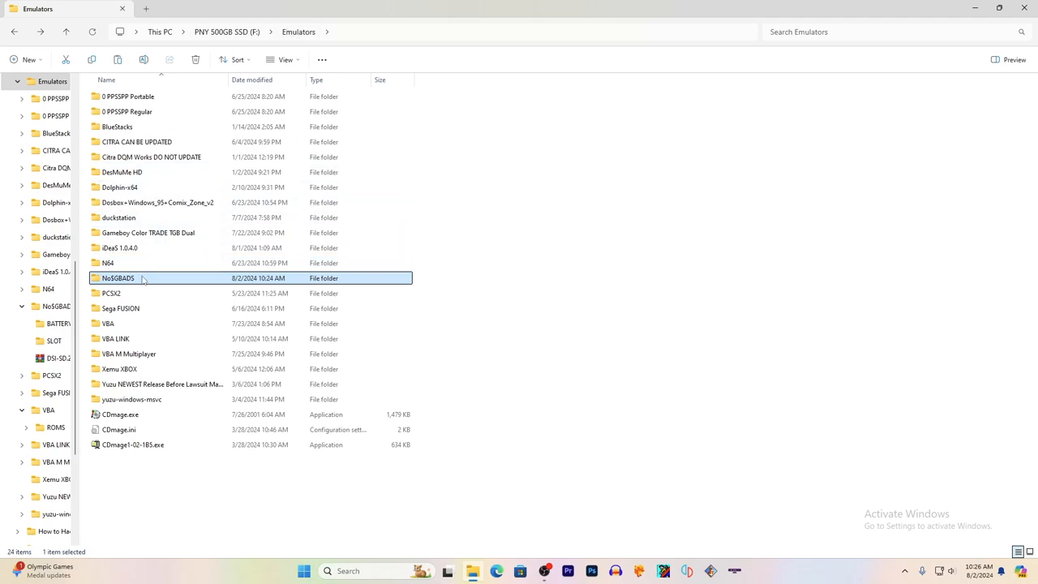
pyautogui.moveTo(117, 279)
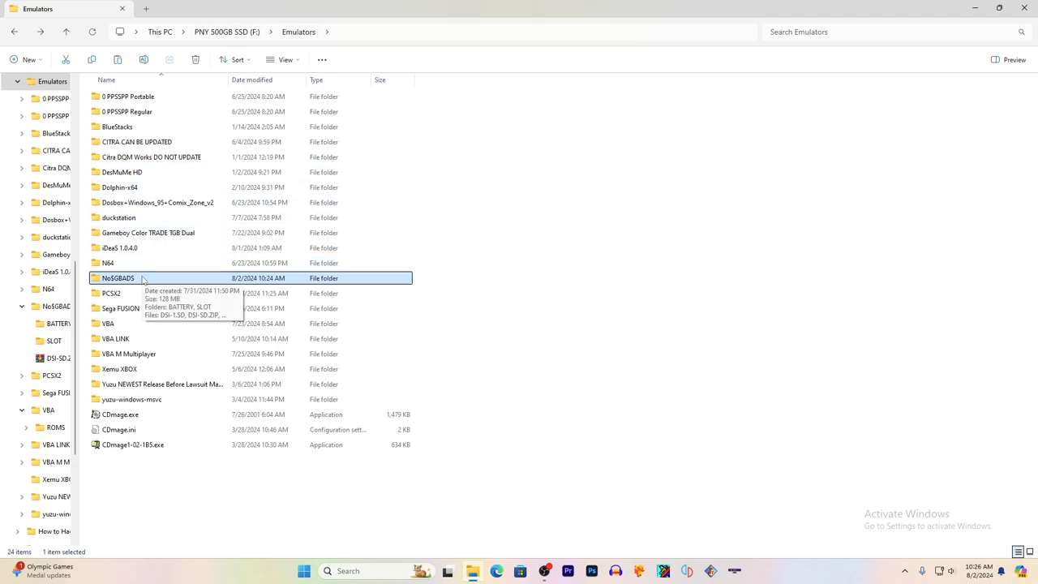
# Open the NoSGBADS emulator folder and select its BATTERY subfolder.
pyautogui.doubleClick(117, 277)
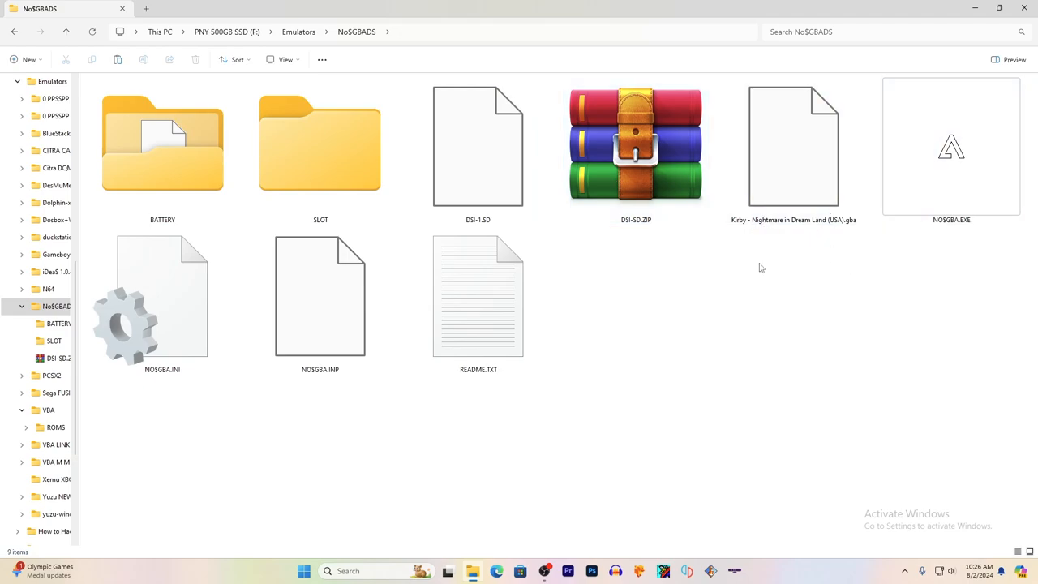
pyautogui.moveTo(758, 272)
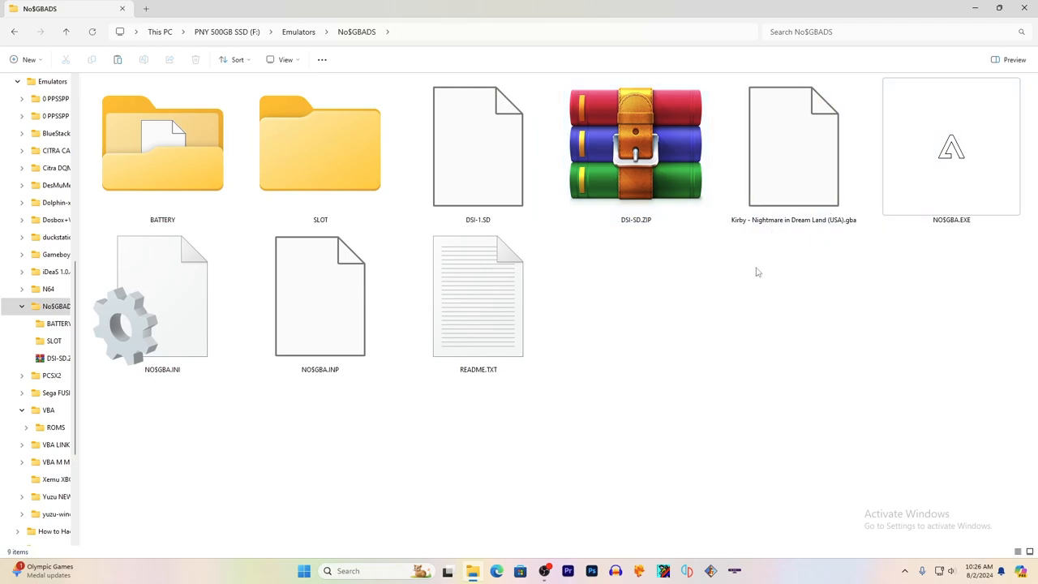
pyautogui.moveTo(636, 243)
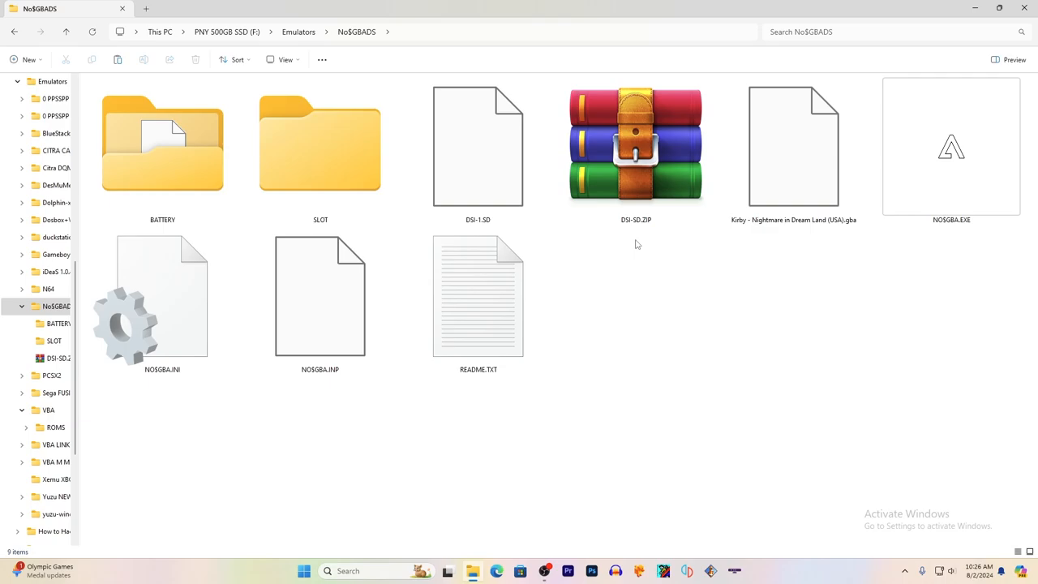
pyautogui.moveTo(397, 234)
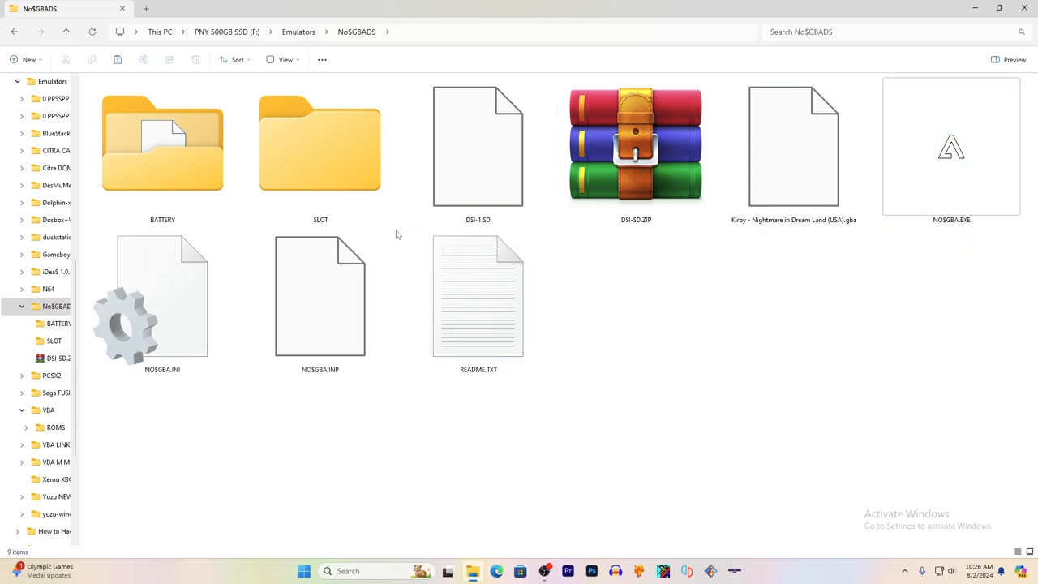
pyautogui.click(162, 149)
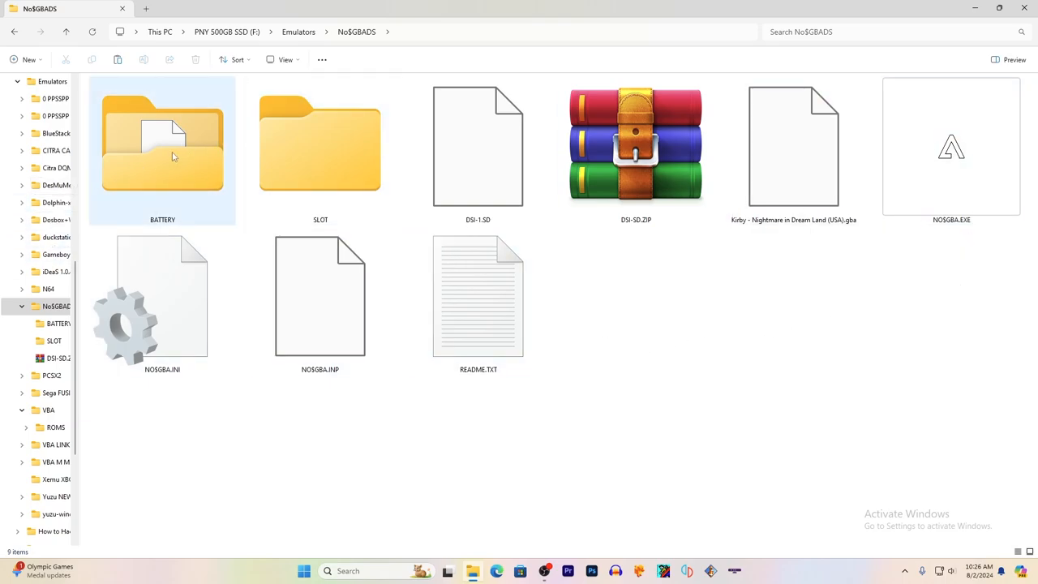
pyautogui.moveTo(193, 146)
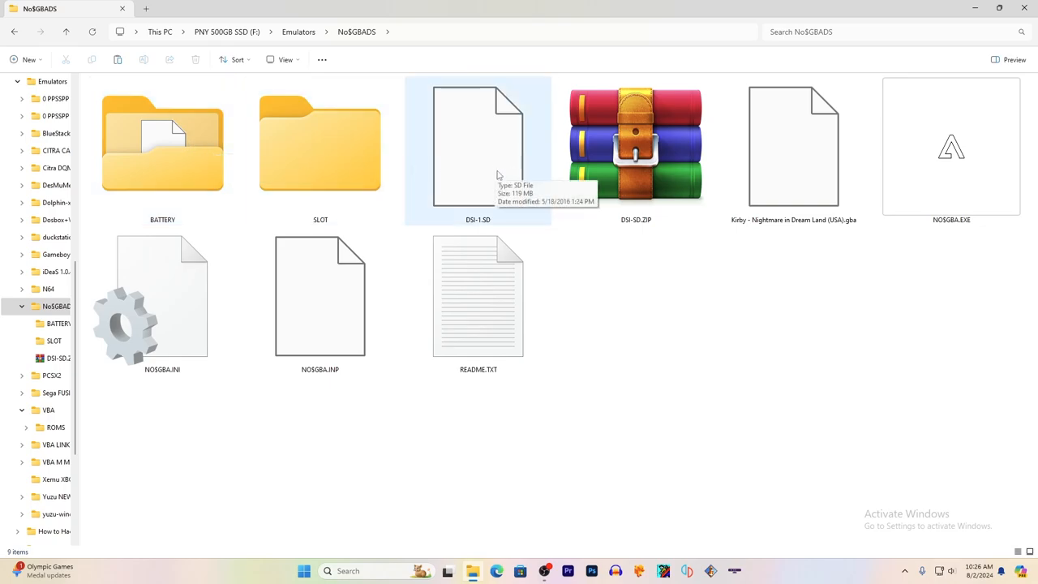
pyautogui.moveTo(479, 175)
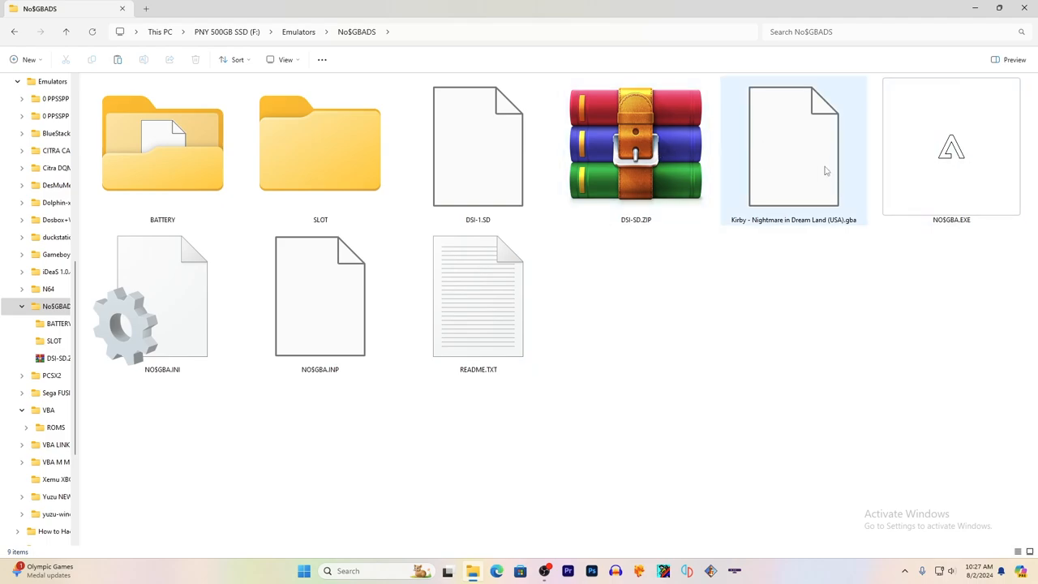
# Start the Kirby Nightmare in Dream Land ROM and open the Options menu.
pyautogui.click(794, 146)
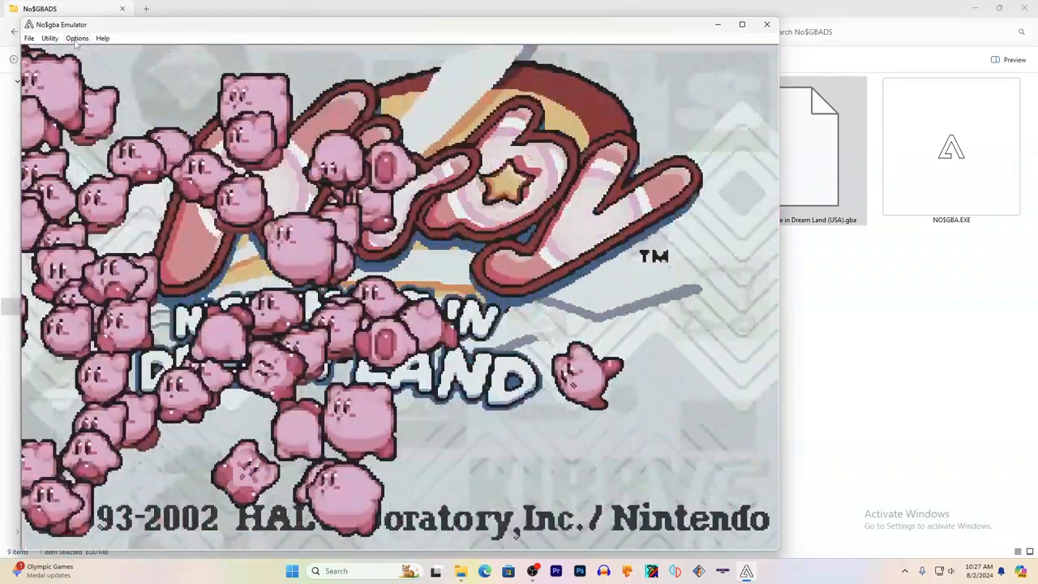
pyautogui.click(78, 38)
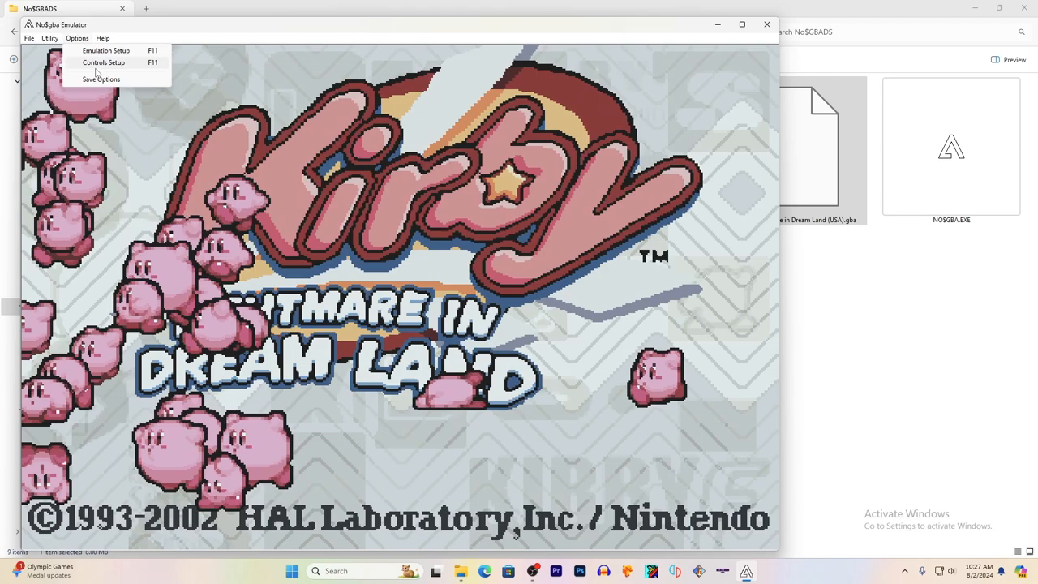
# Assign Player 1 keyboard controls in Controls Setup and save them with Save Now.
pyautogui.click(104, 62)
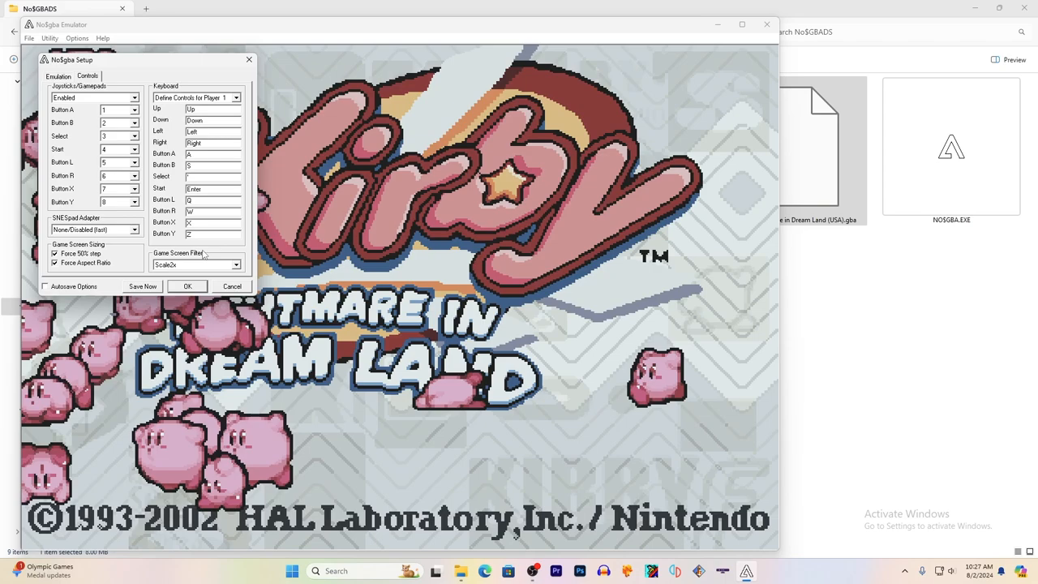
pyautogui.moveTo(170, 105)
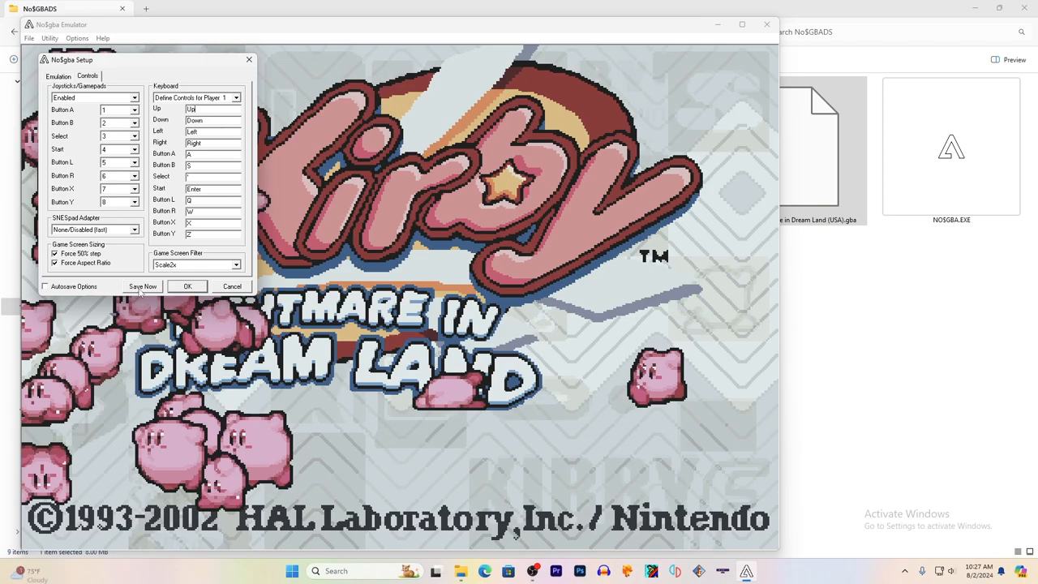
pyautogui.click(188, 286)
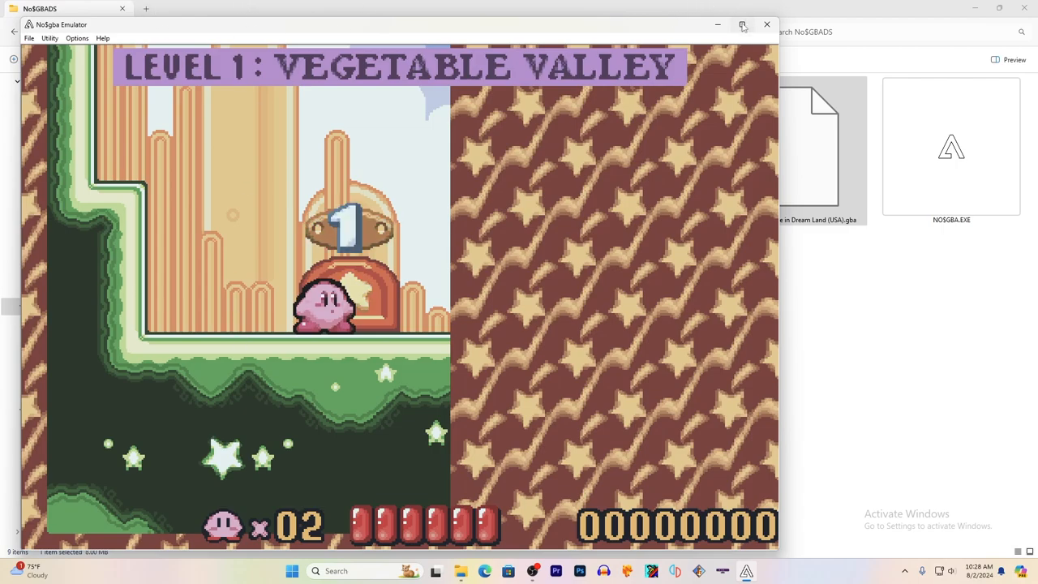
# Maximize the NO$GBA window with Kirby at Level 1: Vegetable Valley.
pyautogui.click(743, 25)
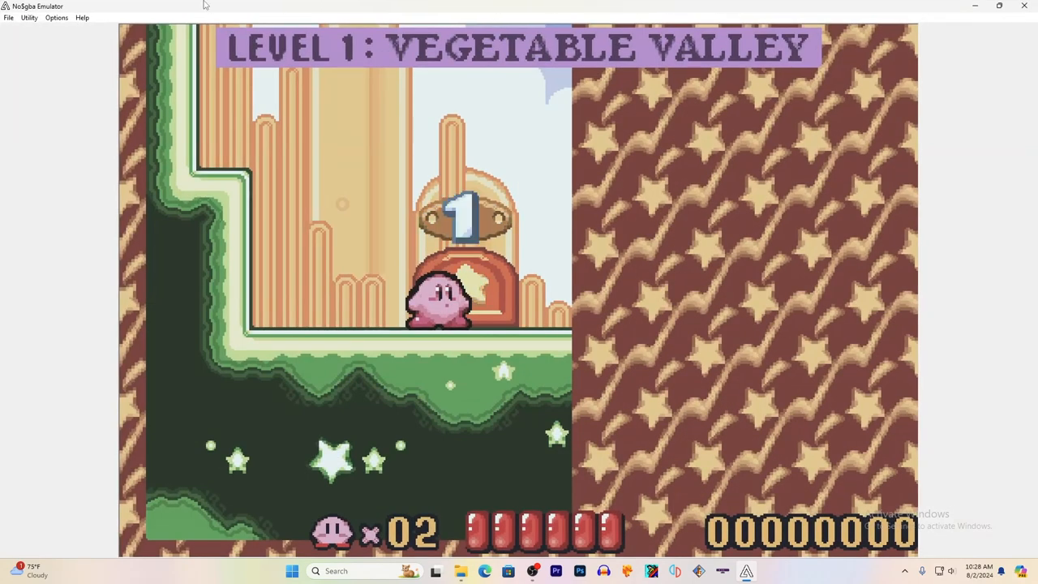